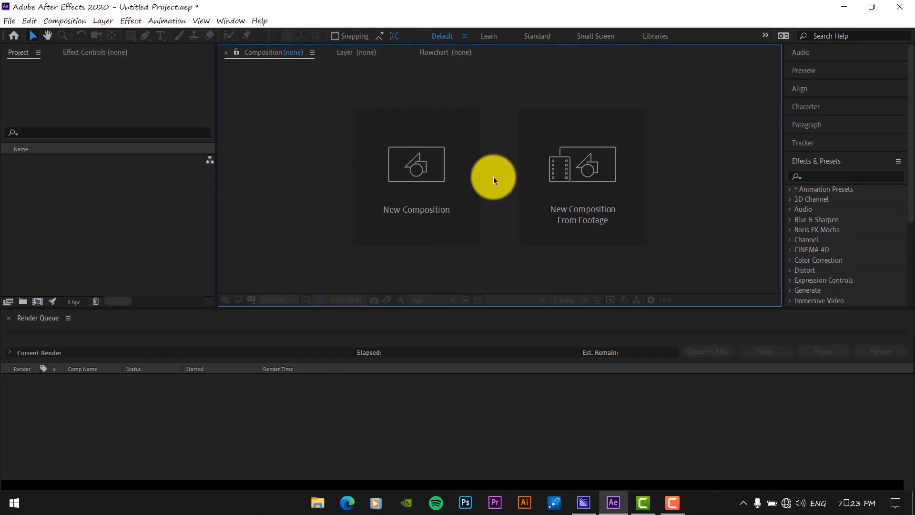
Step: Make a new composition named Liquid Text at 25 fps with background colour #171717
{"action": "left_click", "coordinate": [416, 175]}
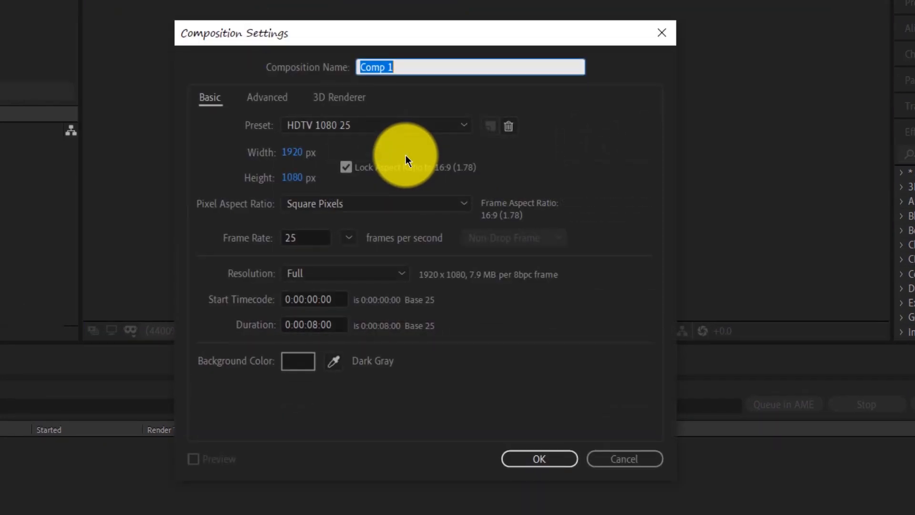
{"action": "type", "text": "Liquid"}
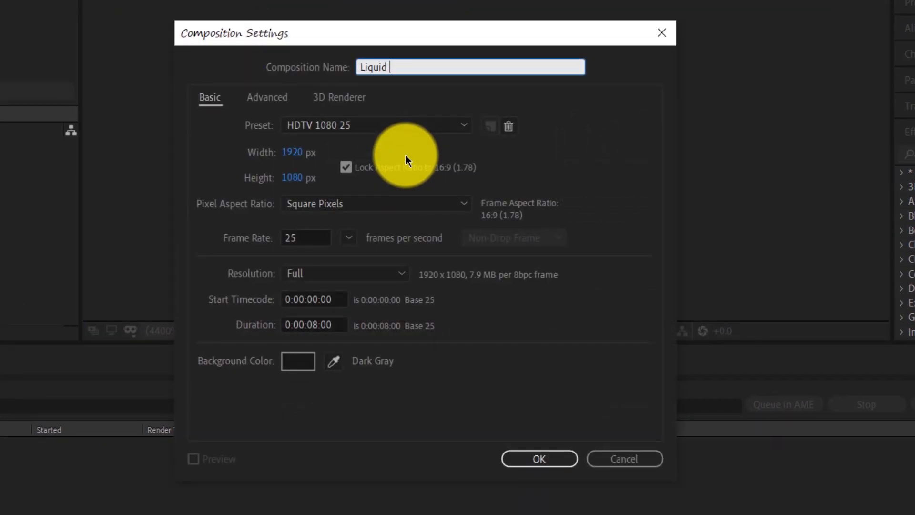
{"action": "type", "text": "Text"}
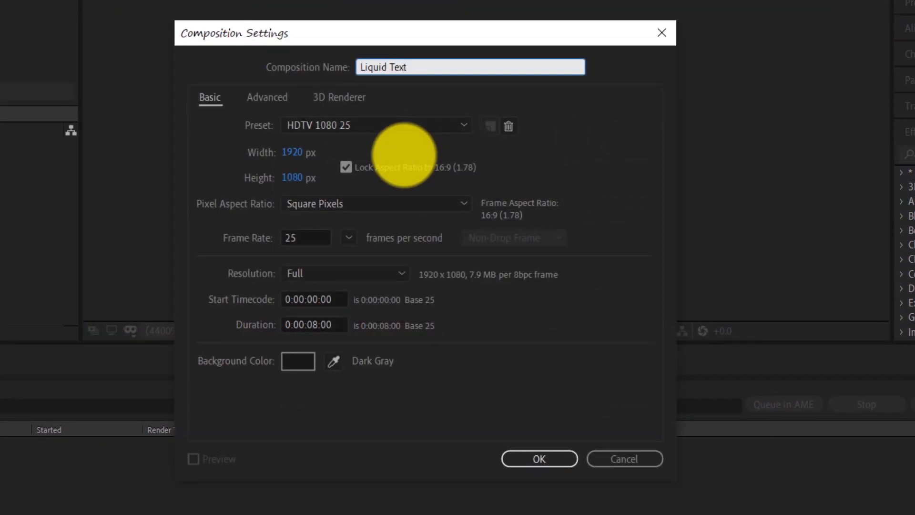
{"action": "mouse_move", "coordinate": [283, 163]}
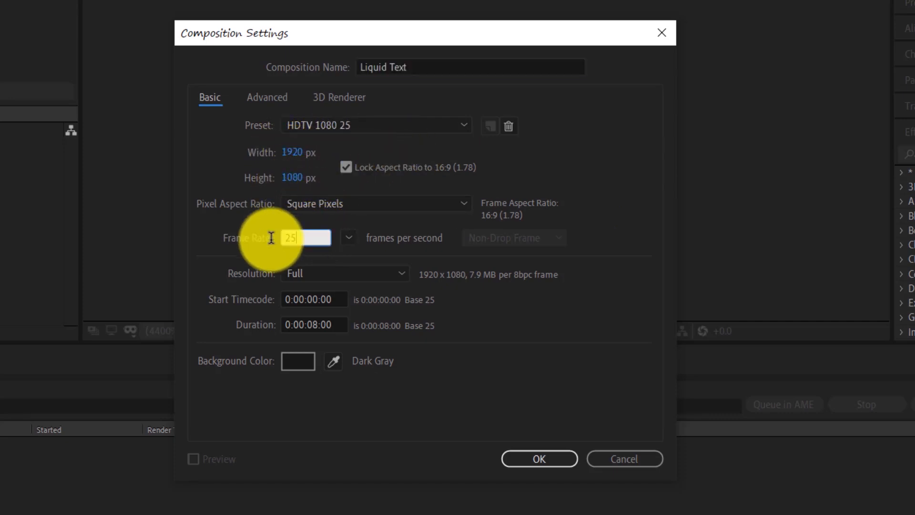
{"action": "left_click", "coordinate": [349, 238]}
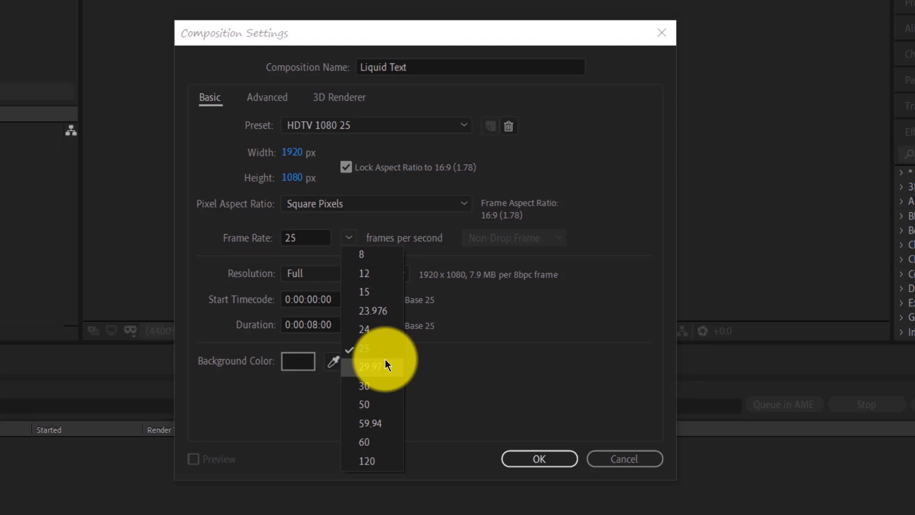
{"action": "left_click", "coordinate": [363, 349]}
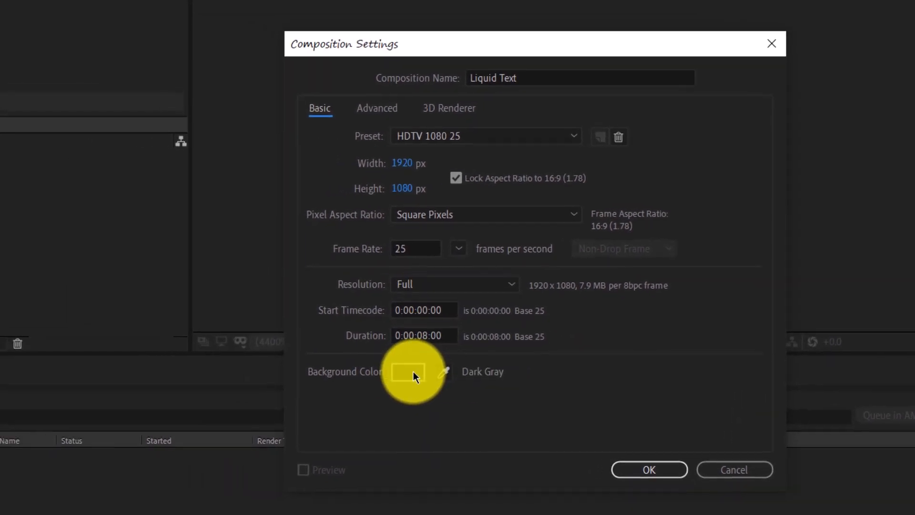
{"action": "left_click", "coordinate": [407, 372]}
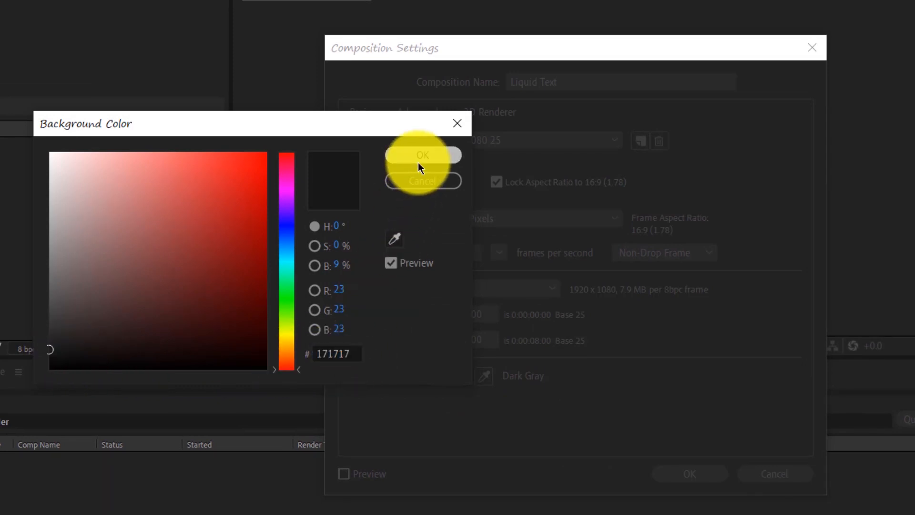
{"action": "left_click", "coordinate": [423, 154]}
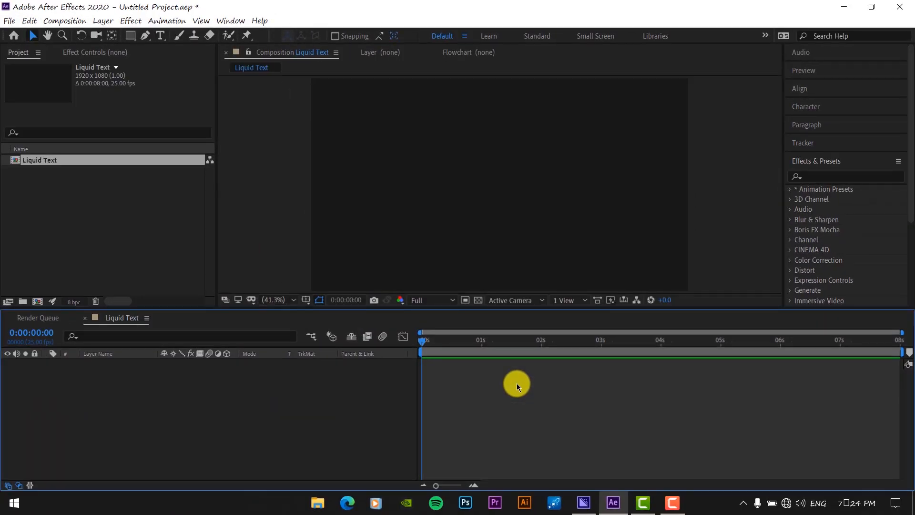
Step: Type LIQUID as a white 526 px NTF-Grand text layer and centre it via Align
{"action": "left_click", "coordinate": [160, 35]}
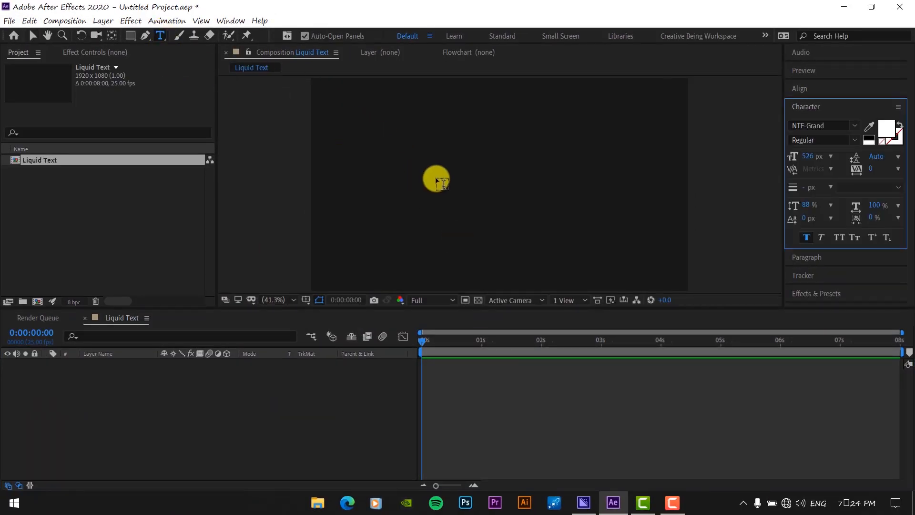
{"action": "left_click", "coordinate": [435, 179]}
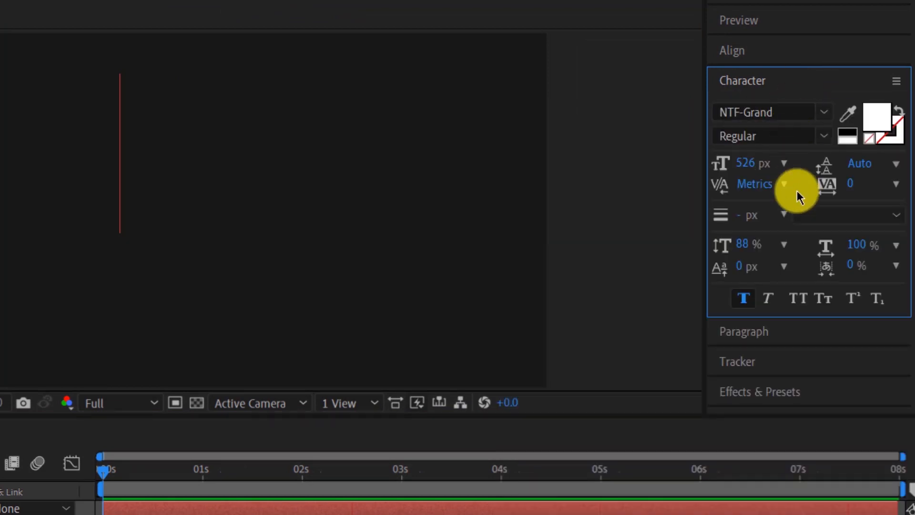
{"action": "mouse_move", "coordinate": [558, 168]}
{"action": "type", "text": "LIQUID"}
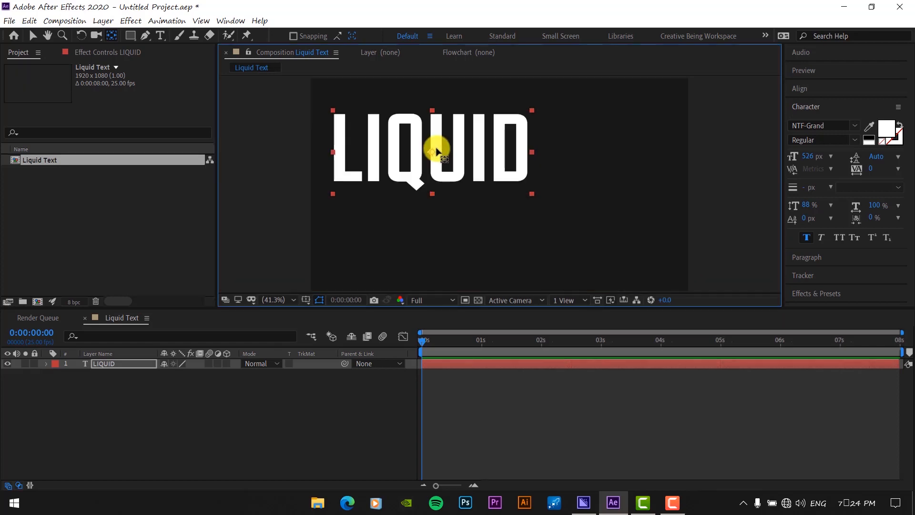
{"action": "mouse_move", "coordinate": [374, 146]}
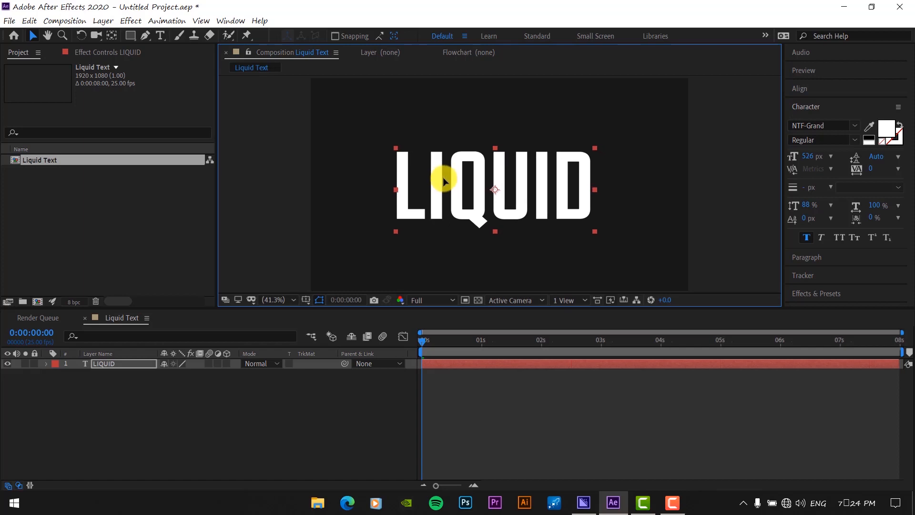
{"action": "left_click", "coordinate": [800, 87]}
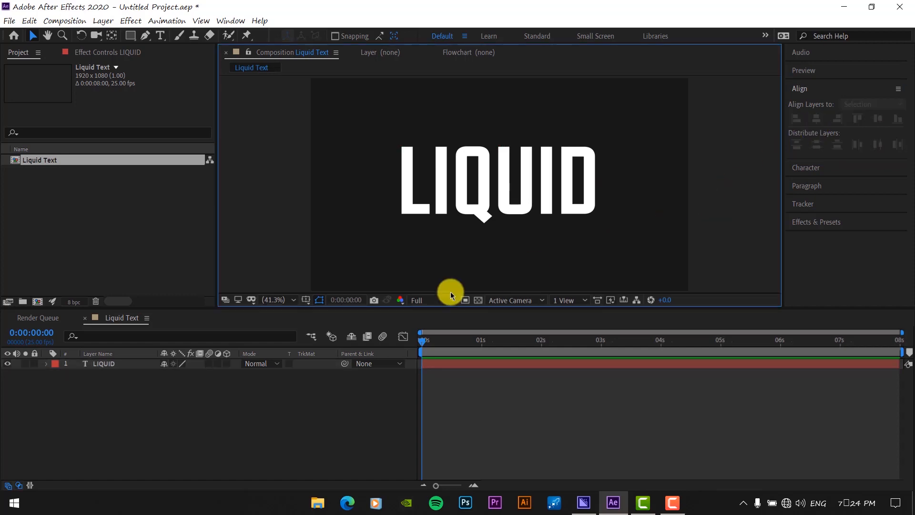
{"action": "mouse_move", "coordinate": [140, 376]}
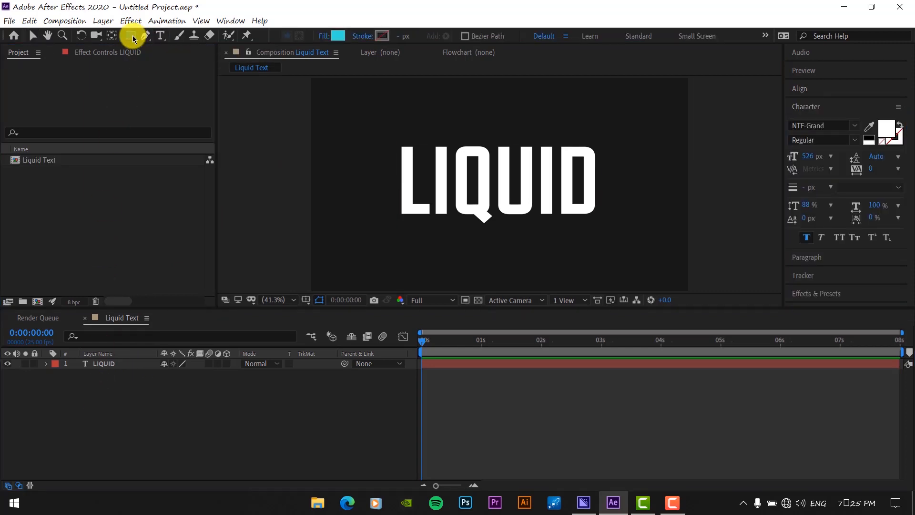
{"action": "mouse_move", "coordinate": [382, 36]}
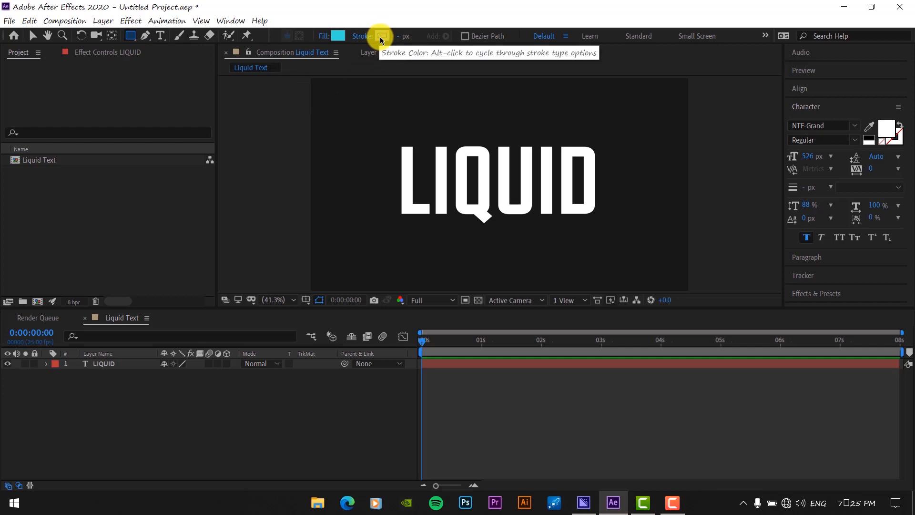
Step: Set new shapes to no stroke and a pink #D73385 fill for the rectangle
{"action": "left_click", "coordinate": [381, 36]}
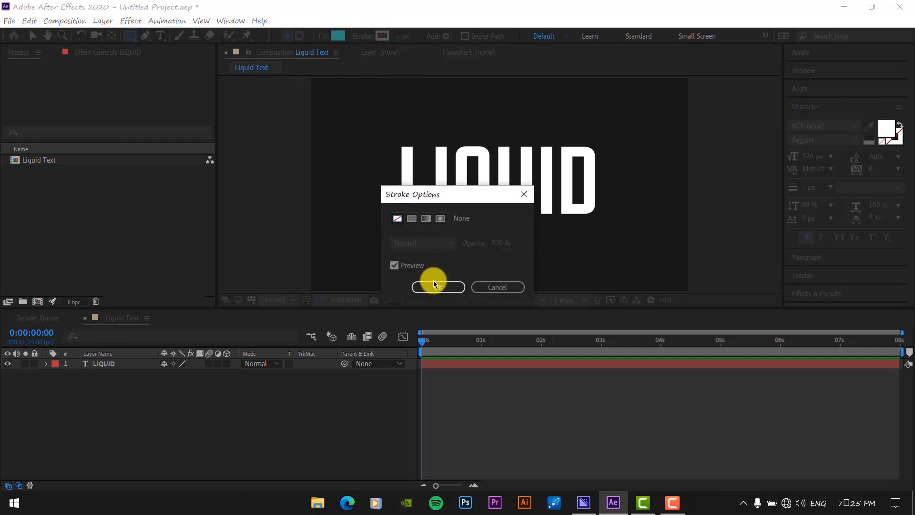
{"action": "left_click", "coordinate": [437, 287]}
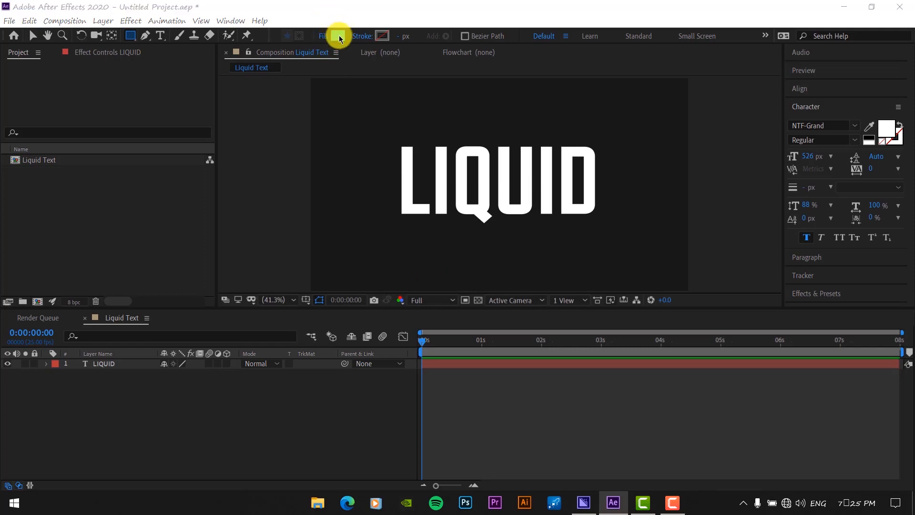
{"action": "left_click", "coordinate": [339, 36]}
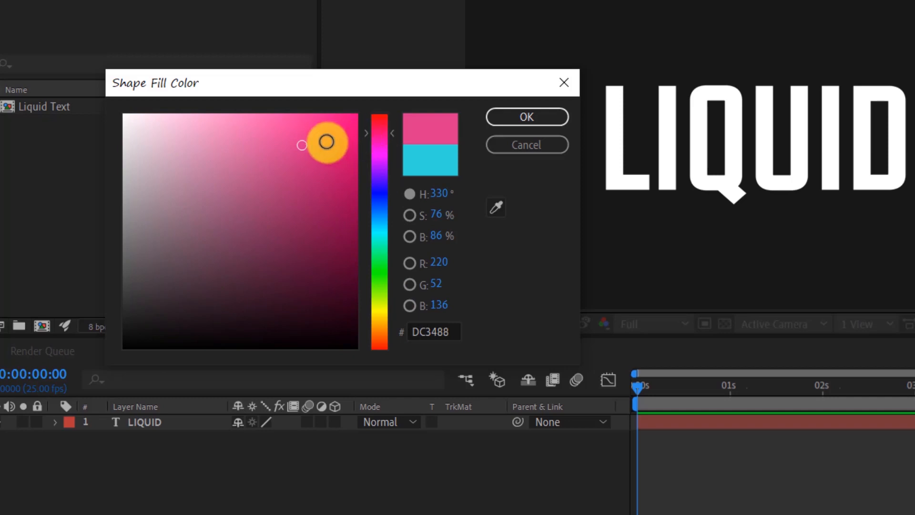
{"action": "left_click_drag", "start_coordinate": [327, 142], "coordinate": [301, 142]}
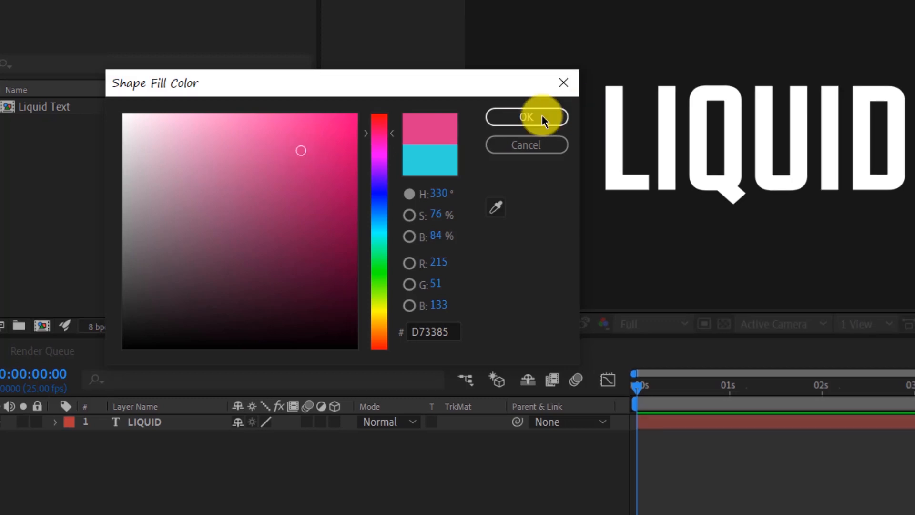
{"action": "left_click", "coordinate": [525, 117]}
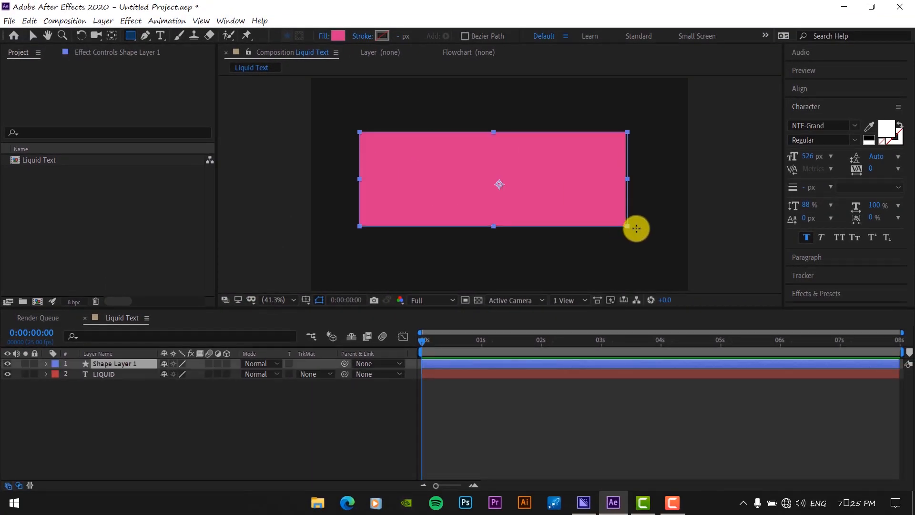
Step: Finish sizing the pink rectangle so it covers the upper area over the text
{"action": "left_click", "coordinate": [45, 363]}
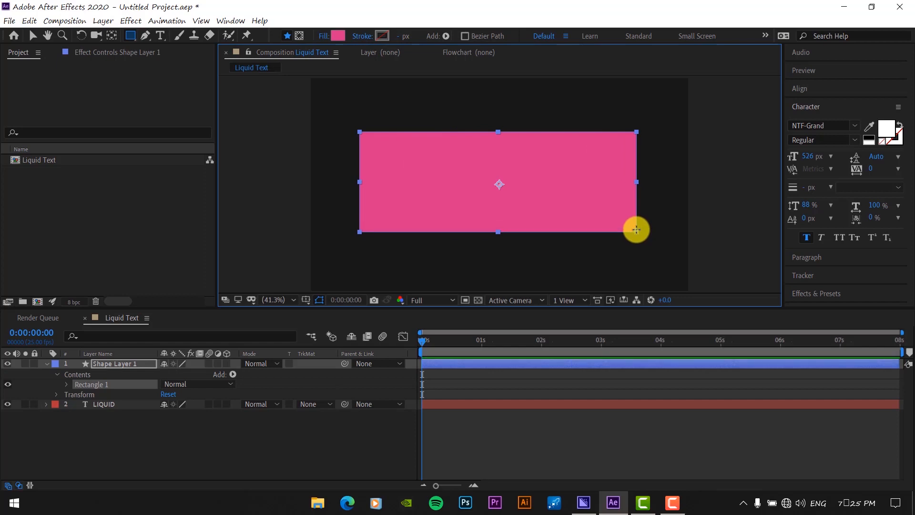
{"action": "mouse_move", "coordinate": [520, 142]}
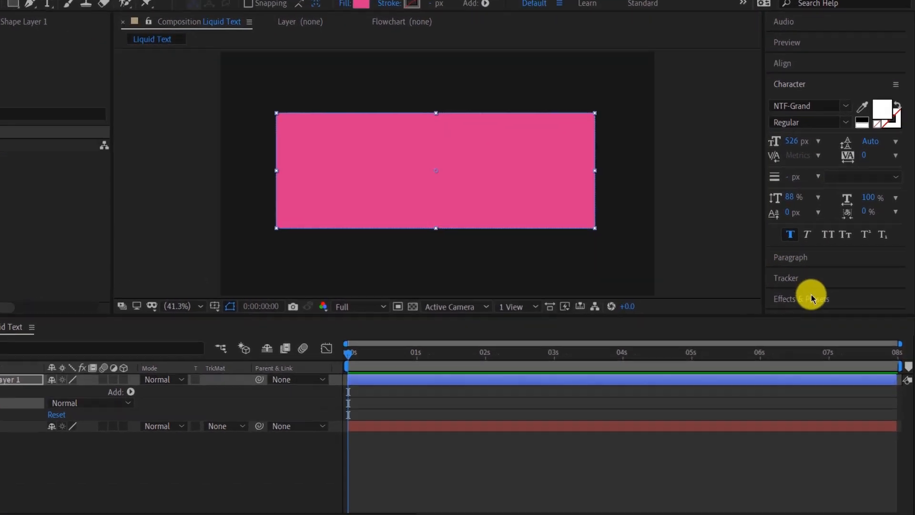
Step: Apply Wave Warp with height 30 and width 290, and rename the layer pink liquid
{"action": "left_click", "coordinate": [800, 298]}
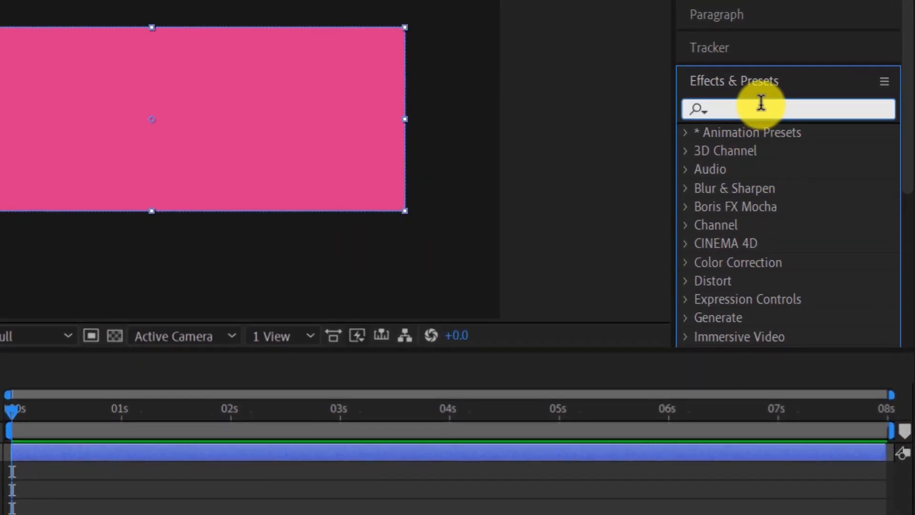
{"action": "type", "text": "wave war"}
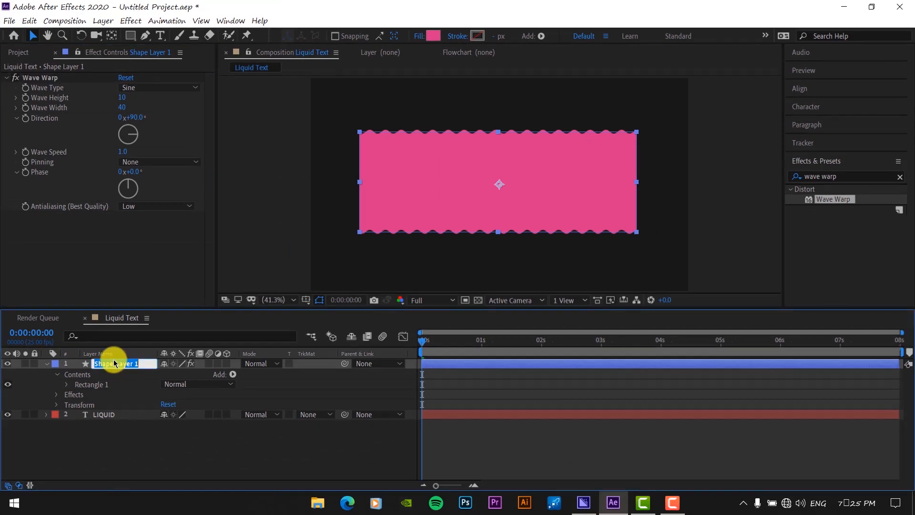
{"action": "type", "text": "pn"}
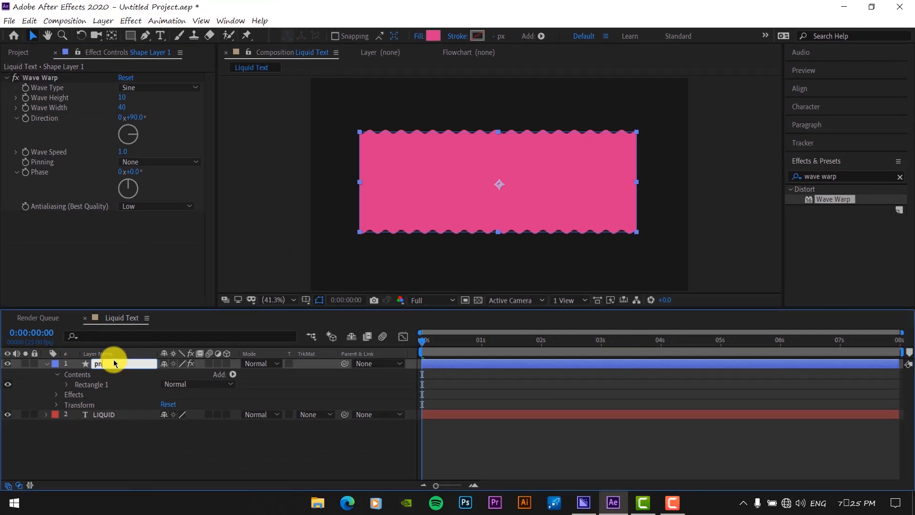
{"action": "type", "text": "ink li"}
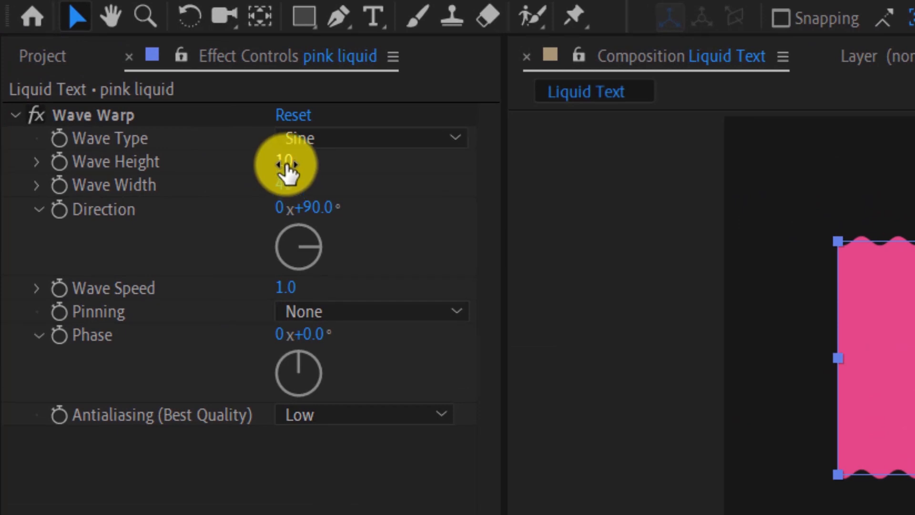
{"action": "left_click_drag", "start_coordinate": [286, 161], "coordinate": [316, 161]}
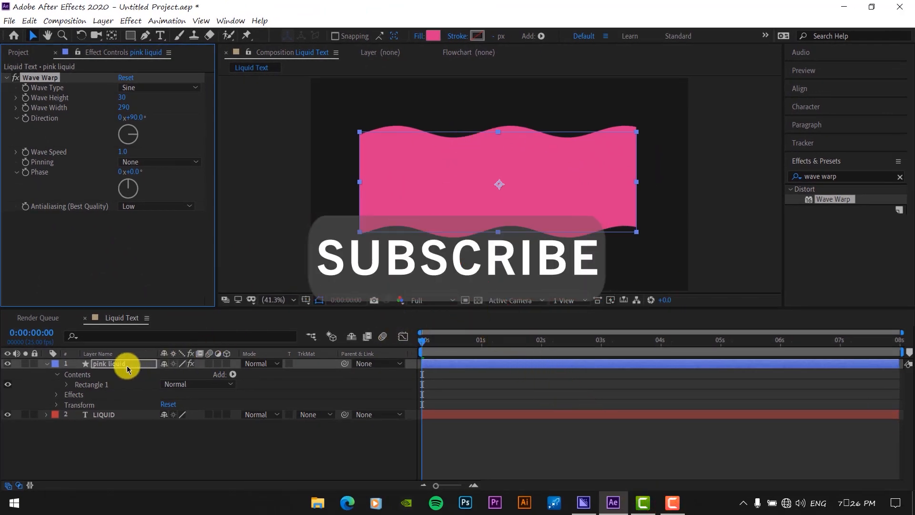
{"action": "left_click", "coordinate": [47, 364]}
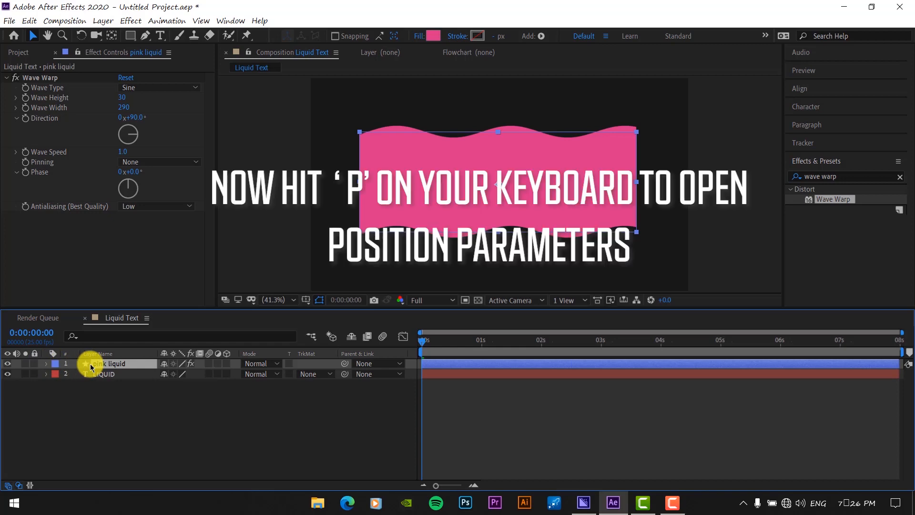
Step: Reveal the pink liquid's Position and keyframe it starting below the LIQUID text
{"action": "key", "text": "p"}
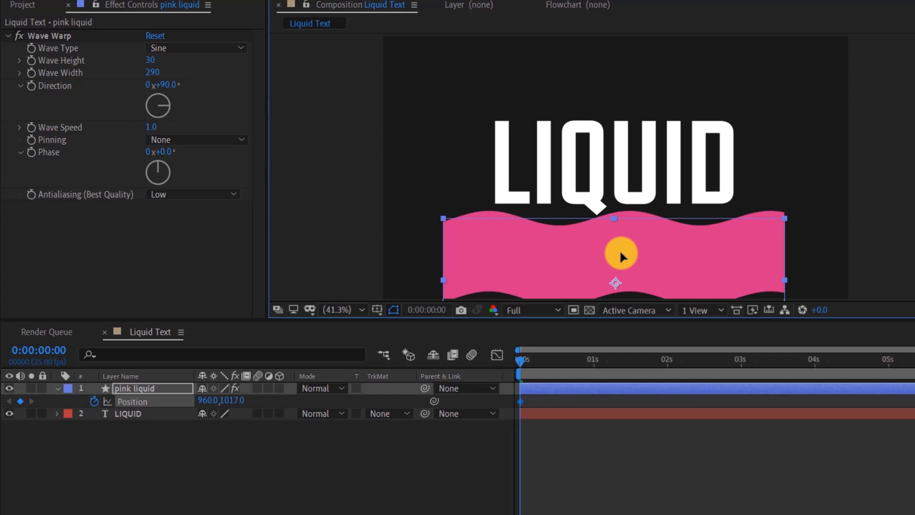
{"action": "mouse_move", "coordinate": [575, 366]}
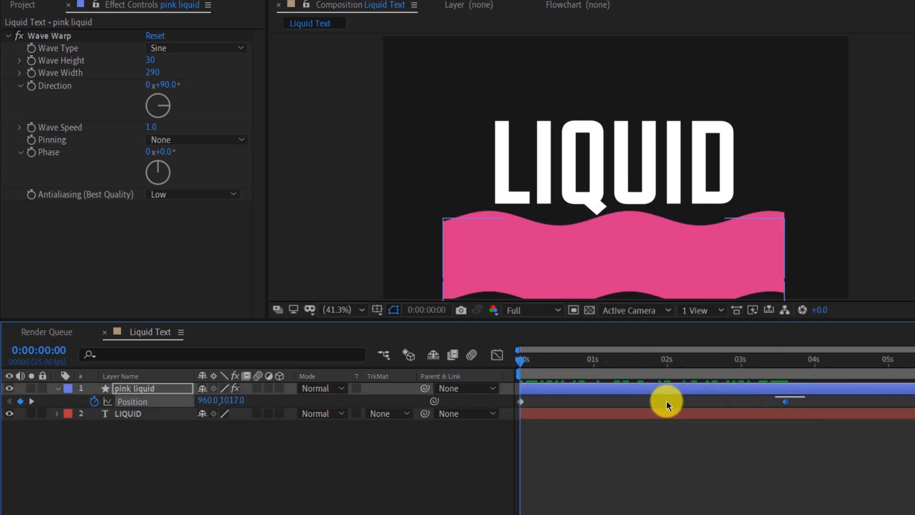
Step: Apply Easy Ease to the pink liquid's position keyframes for smooth rising motion
{"action": "right_click", "coordinate": [519, 401]}
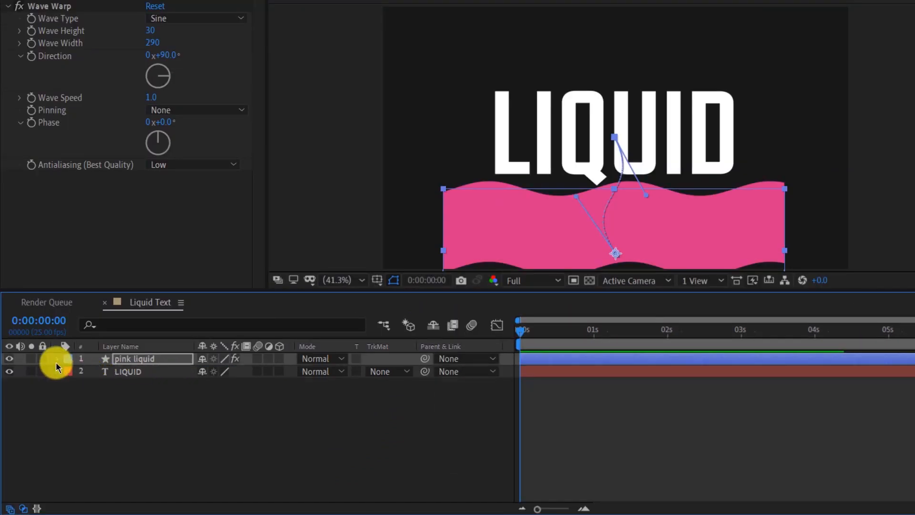
Step: Duplicate pink liquid into yellow liquid and recolour its fill yellow
{"action": "key", "text": "ctrl+d"}
{"action": "type", "text": "yellow liquid"}
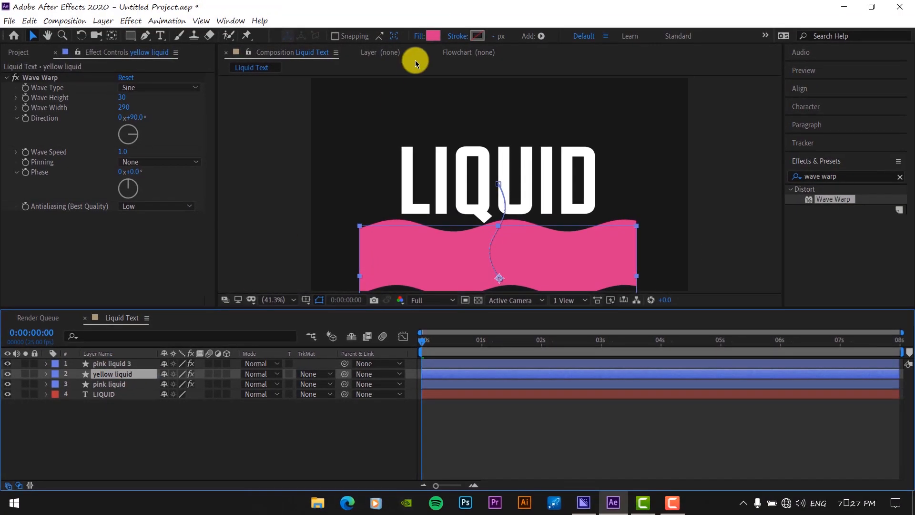
{"action": "left_click", "coordinate": [434, 35]}
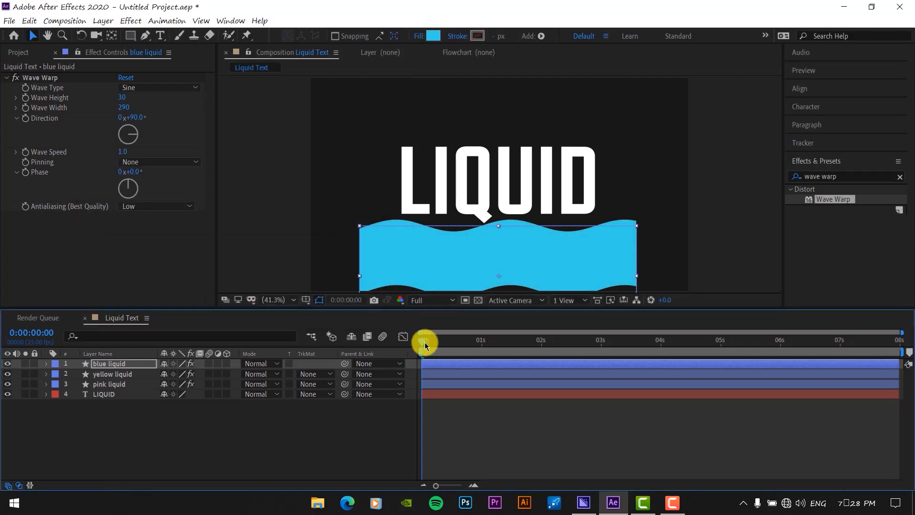
{"action": "left_click", "coordinate": [110, 385]}
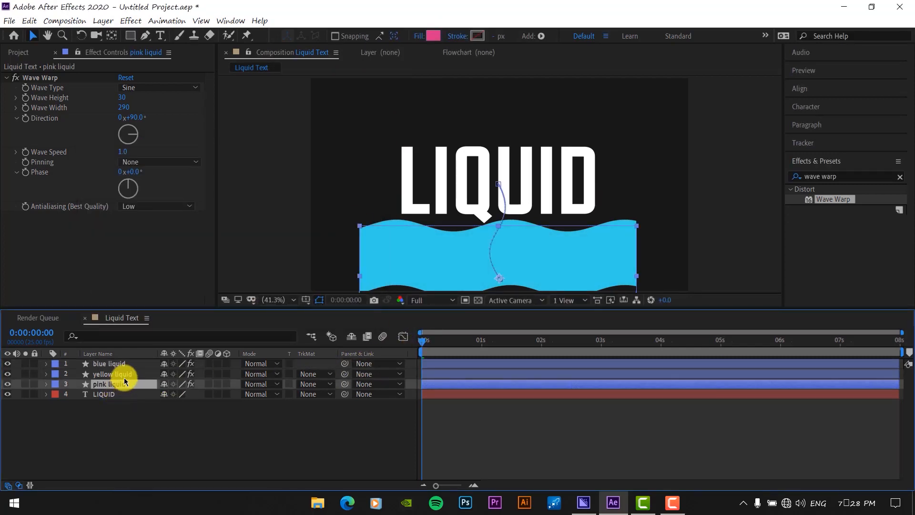
Step: Select the blue liquid copy and give its wave a different Wave Warp direction
{"action": "left_click", "coordinate": [109, 364]}
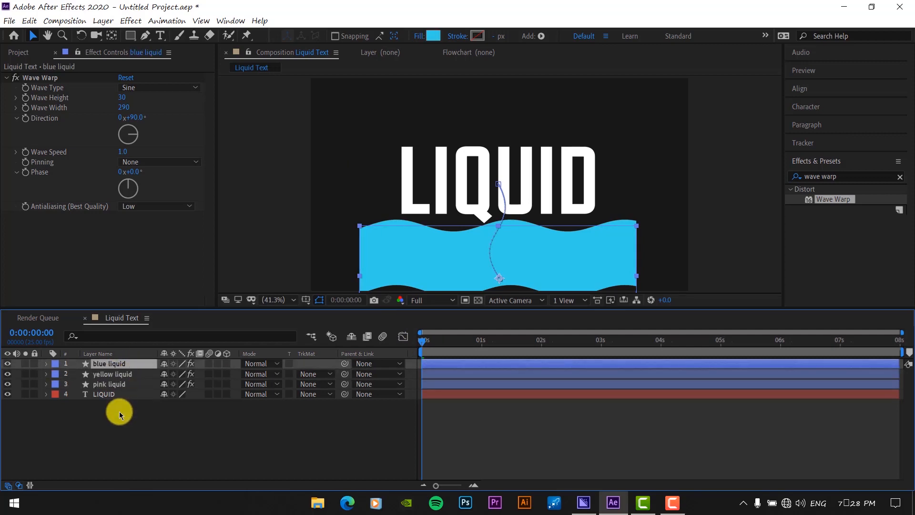
{"action": "left_click", "coordinate": [112, 374]}
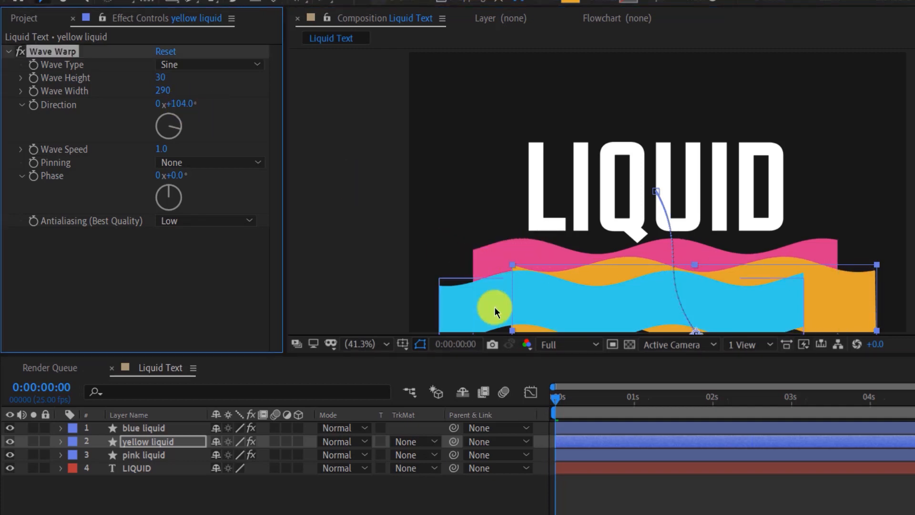
{"action": "left_click", "coordinate": [145, 429]}
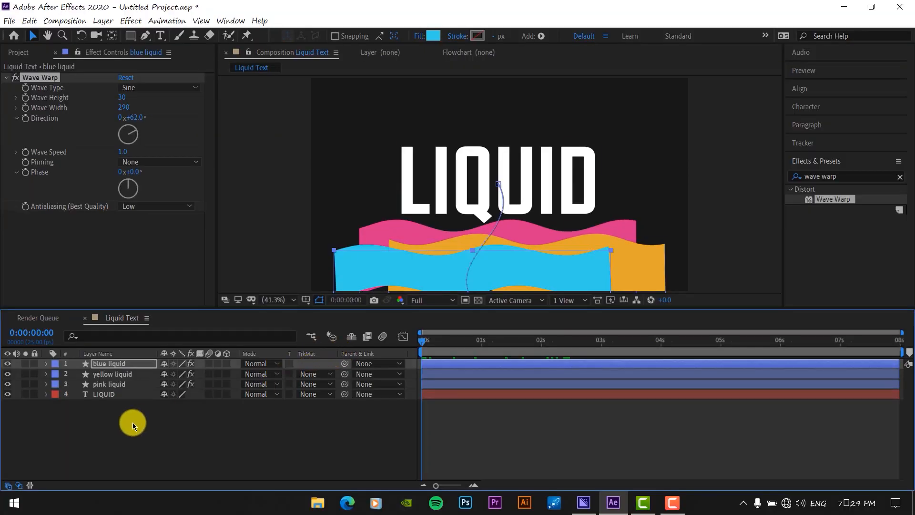
Step: Pre-compose the three liquids as liquid layers and alpha-matte them to the LIQUID text
{"action": "left_click", "coordinate": [109, 384]}
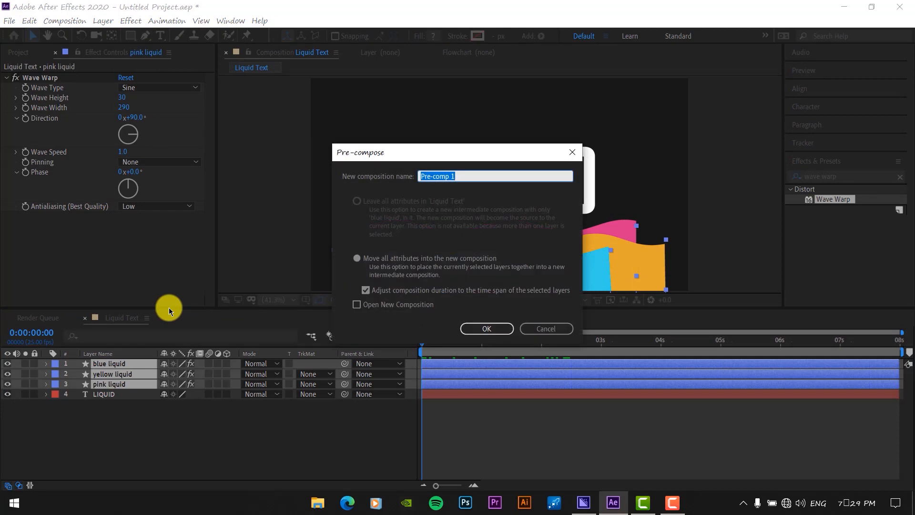
{"action": "type", "text": "liquid lay"}
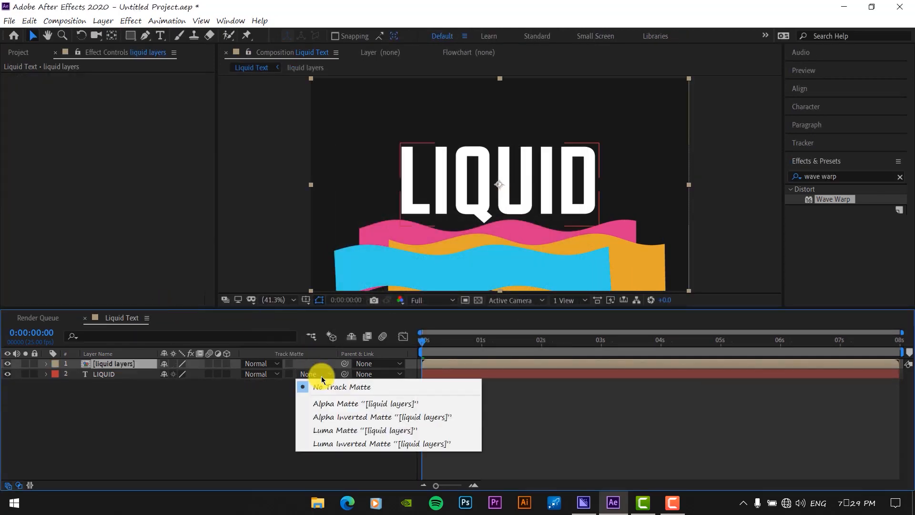
{"action": "left_click", "coordinate": [341, 386]}
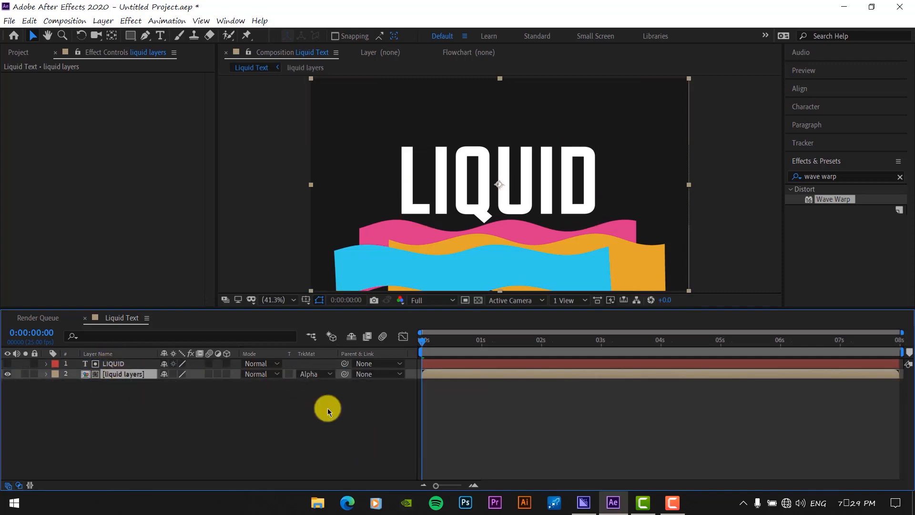
{"action": "left_click", "coordinate": [631, 339]}
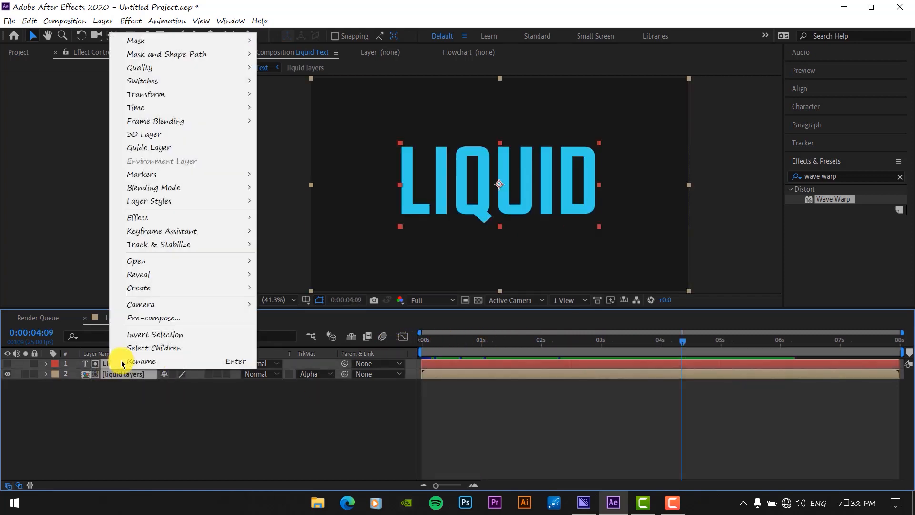
Step: Pre-compose the LIQUID text and liquid layers into a precomp named liquid text
{"action": "left_click", "coordinate": [153, 317]}
{"action": "type", "text": "liquid text"}
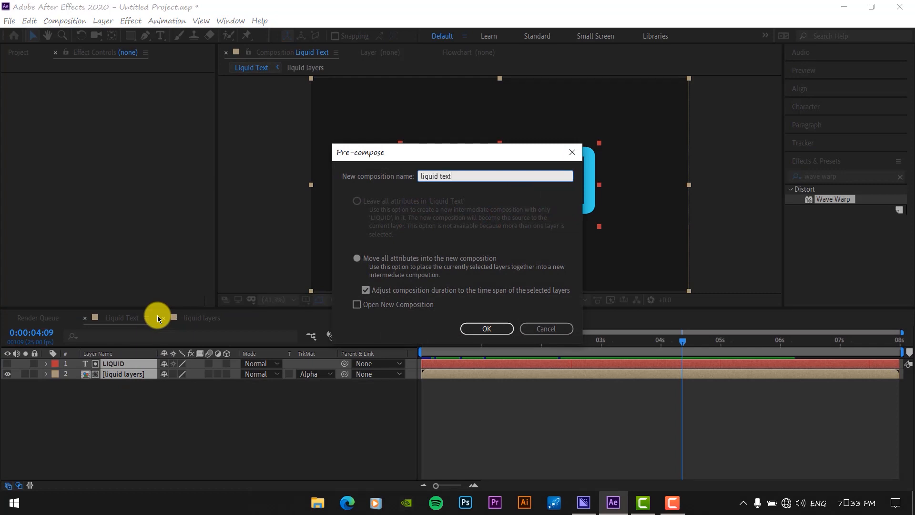
{"action": "left_click", "coordinate": [486, 329]}
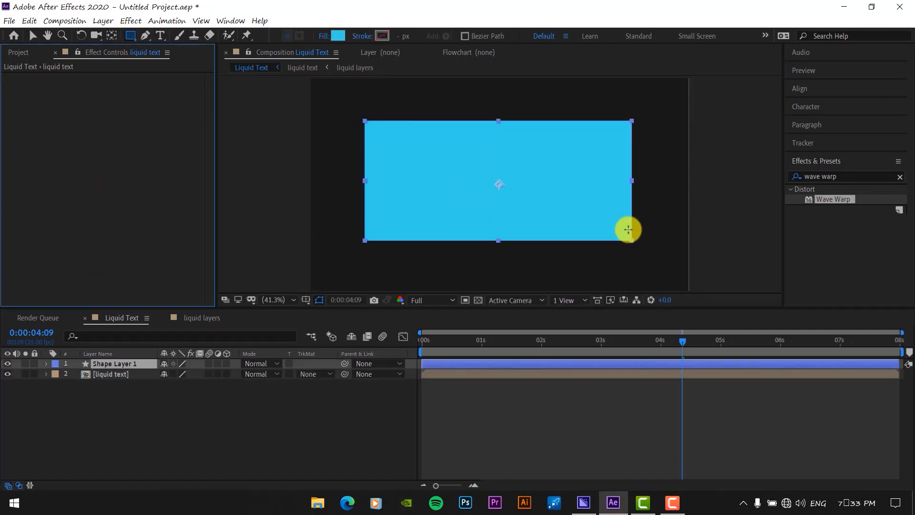
Step: Give the rectangle a red fill and raise its Wave Warp height to 30
{"action": "left_click", "coordinate": [333, 35]}
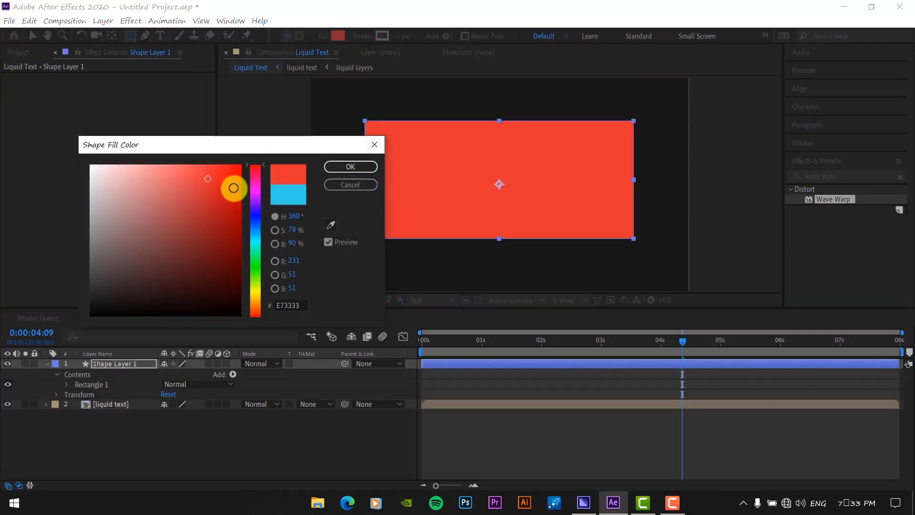
{"action": "left_click", "coordinate": [350, 166]}
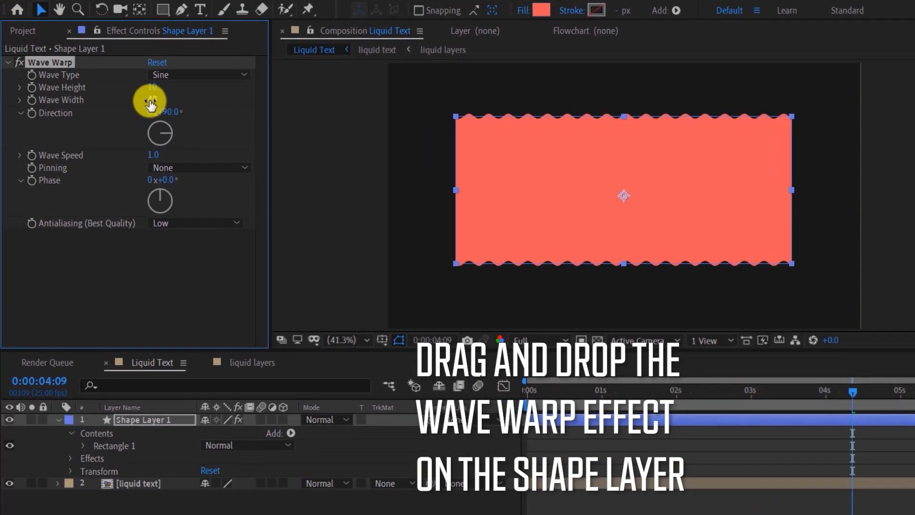
{"action": "left_click_drag", "start_coordinate": [151, 100], "coordinate": [150, 87]}
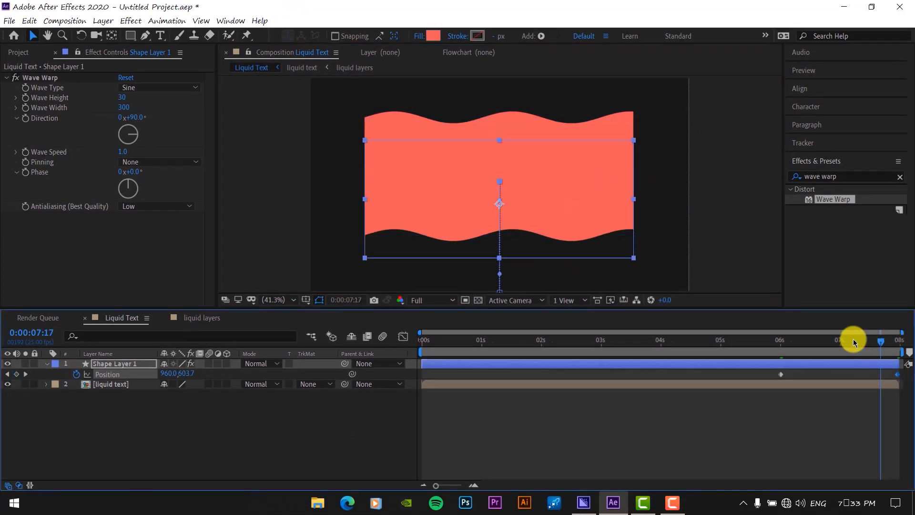
Step: Matte the liquid text with Alpha Inverted Matte and Easy Ease its position keyframes
{"action": "left_click", "coordinate": [316, 384]}
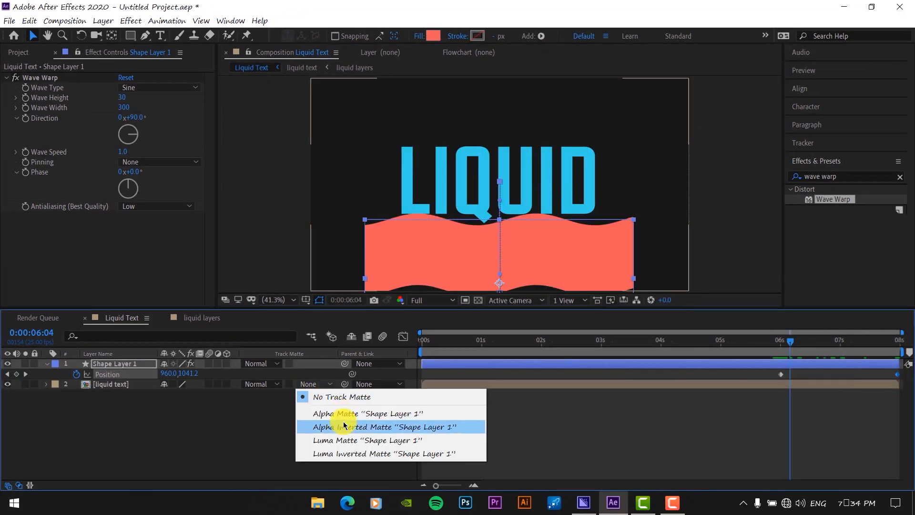
{"action": "left_click", "coordinate": [383, 426]}
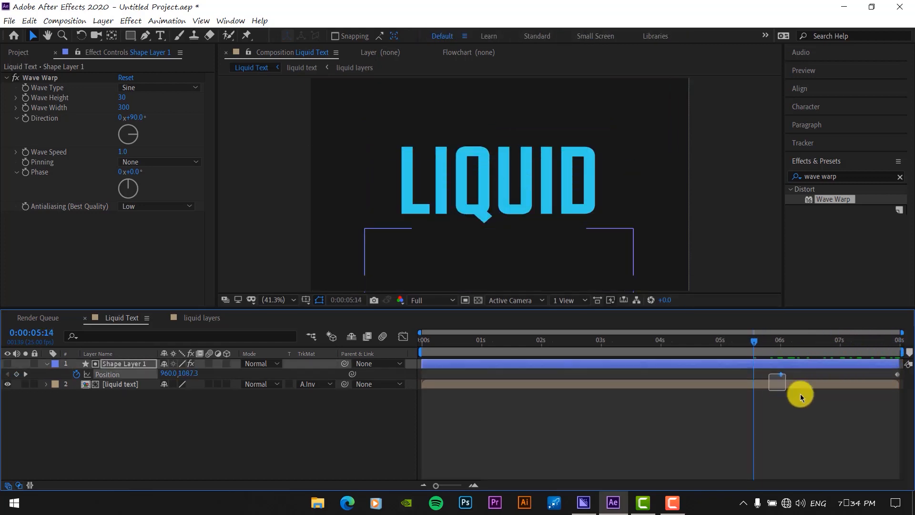
{"action": "right_click", "coordinate": [777, 381]}
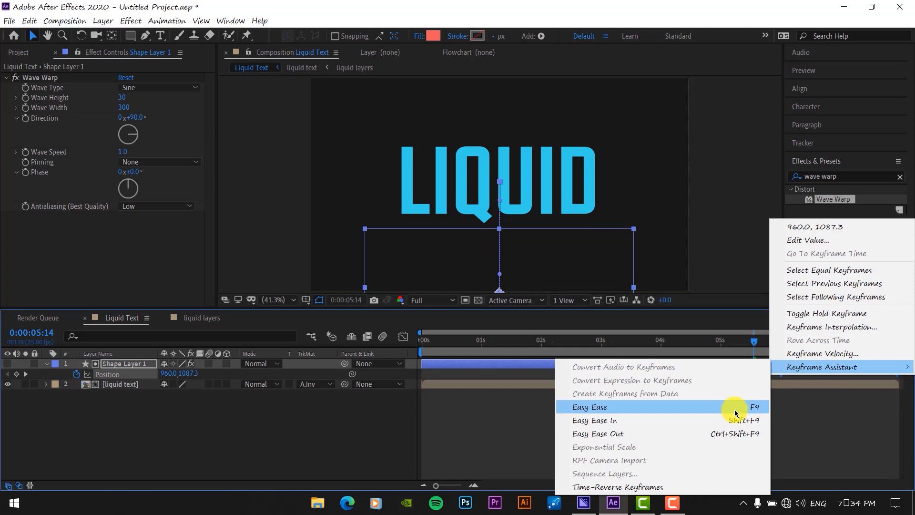
{"action": "left_click", "coordinate": [589, 407]}
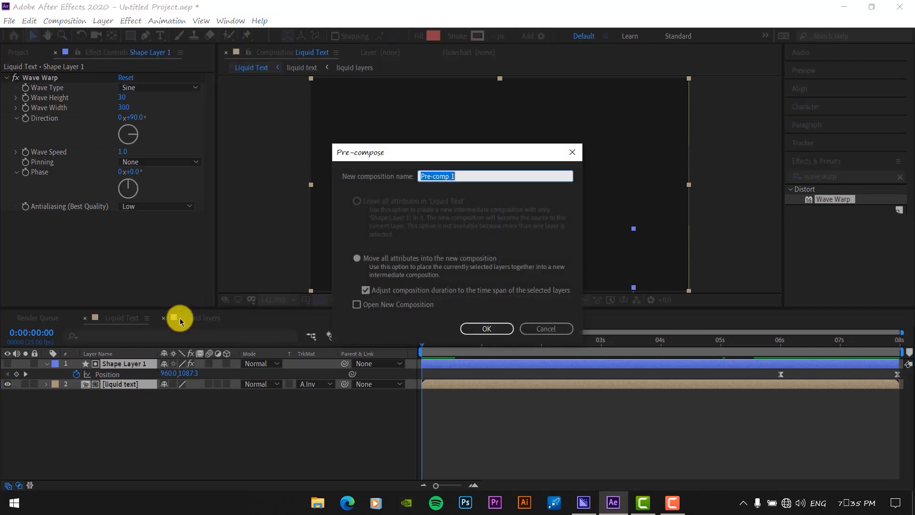
Step: Pre-compose the layers into a composition named 'final liquid text'
{"action": "type", "text": "final li"}
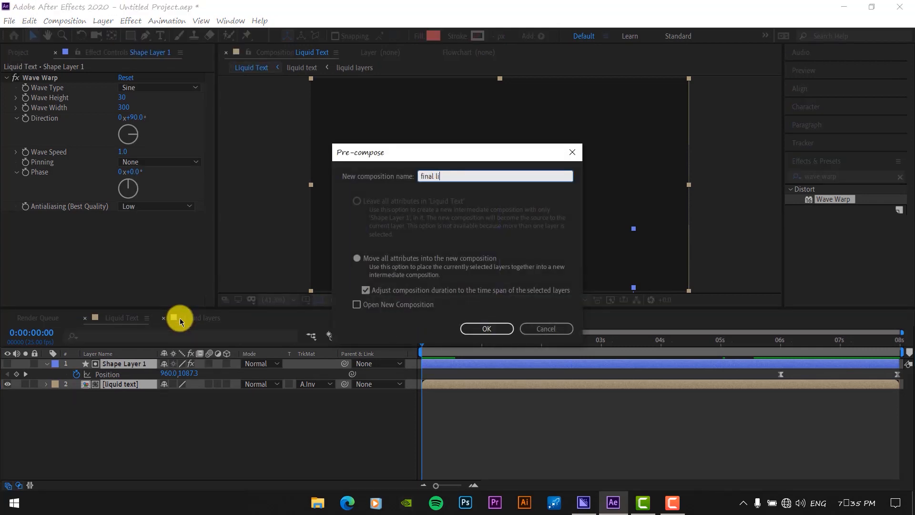
{"action": "left_click", "coordinate": [487, 328]}
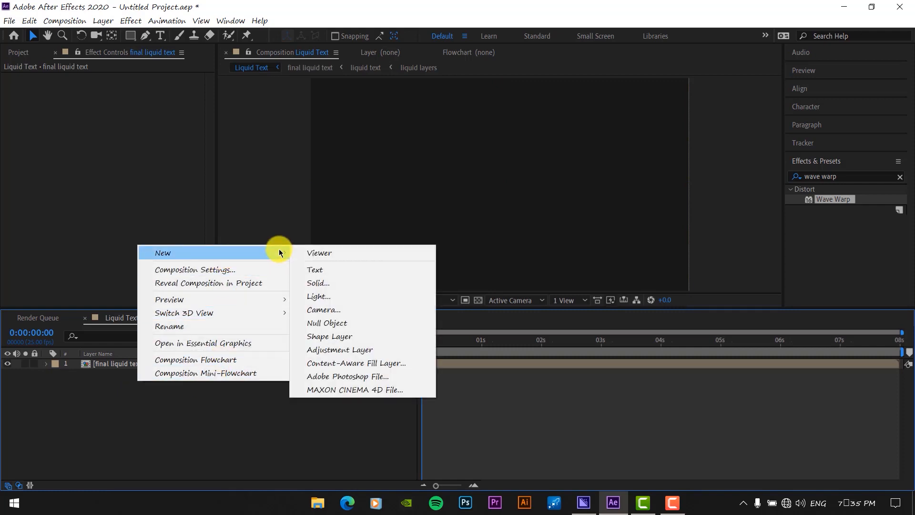
Step: Create a new solid layer named 'bubble'
{"action": "left_click", "coordinate": [339, 350]}
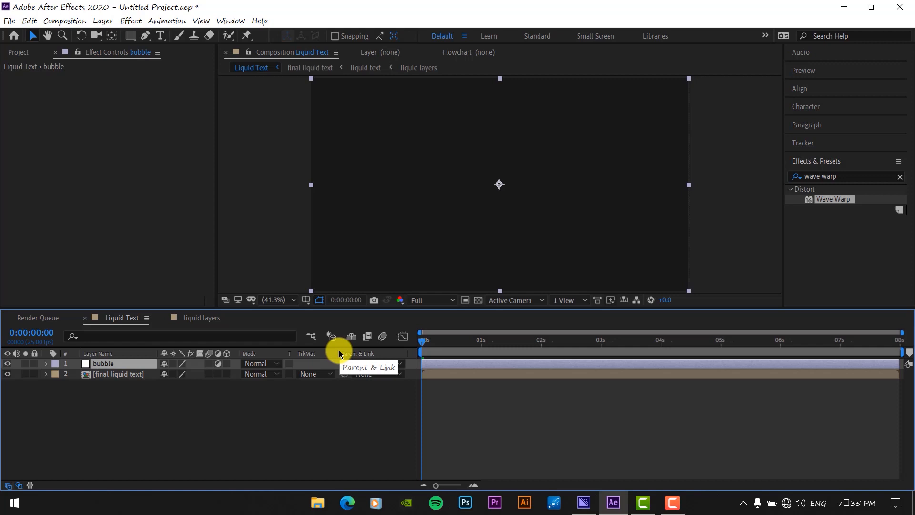
{"action": "type", "text": "bub"}
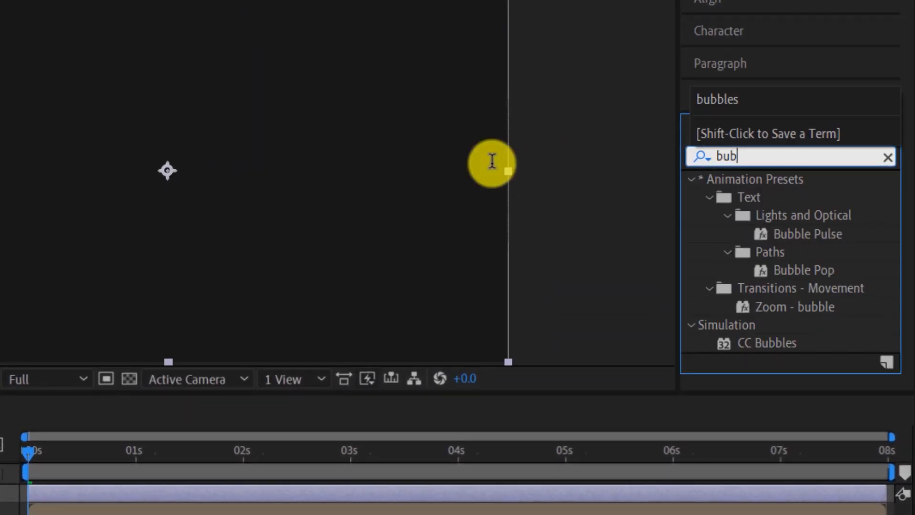
{"action": "type", "text": "ble"}
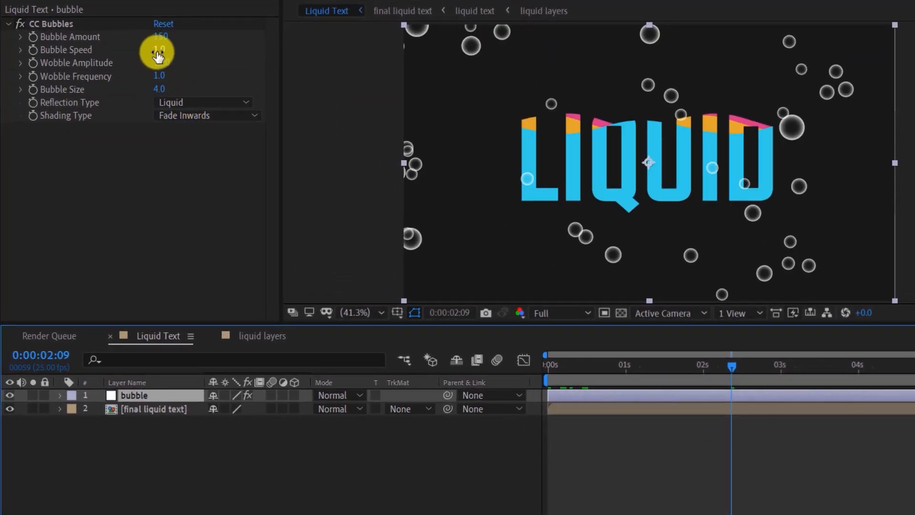
Step: Tune CC Bubbles to speed 4, size 3.8, more bubbles and Shading Type None
{"action": "left_click_drag", "start_coordinate": [157, 54], "coordinate": [157, 63]}
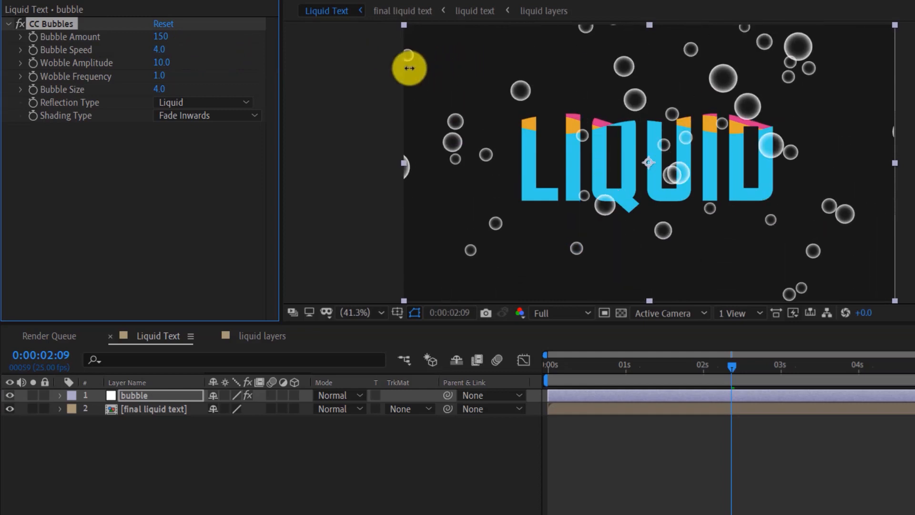
{"action": "left_click_drag", "start_coordinate": [160, 89], "coordinate": [126, 88]}
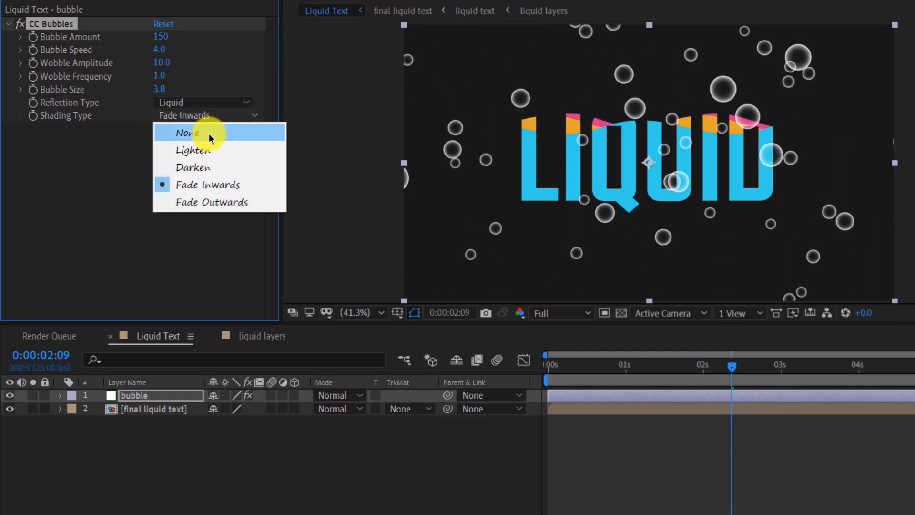
{"action": "left_click", "coordinate": [188, 132]}
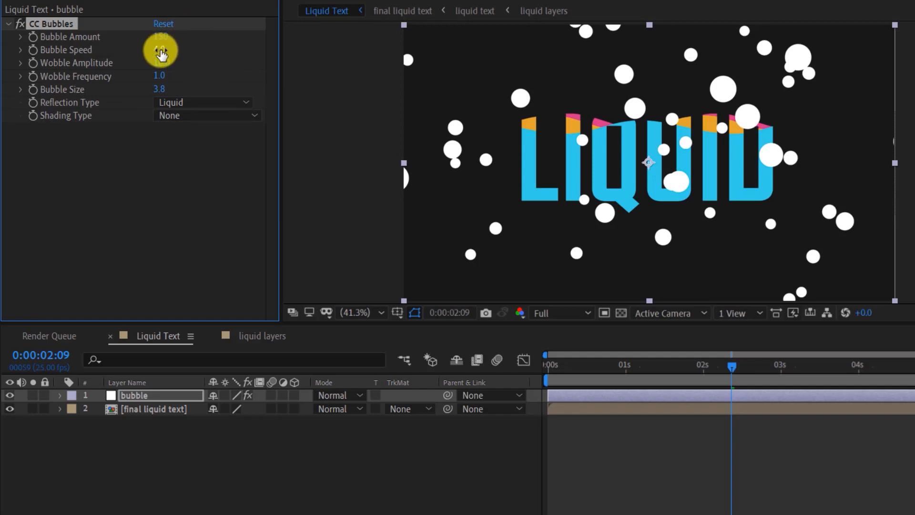
{"action": "left_click_drag", "start_coordinate": [160, 50], "coordinate": [336, 42]}
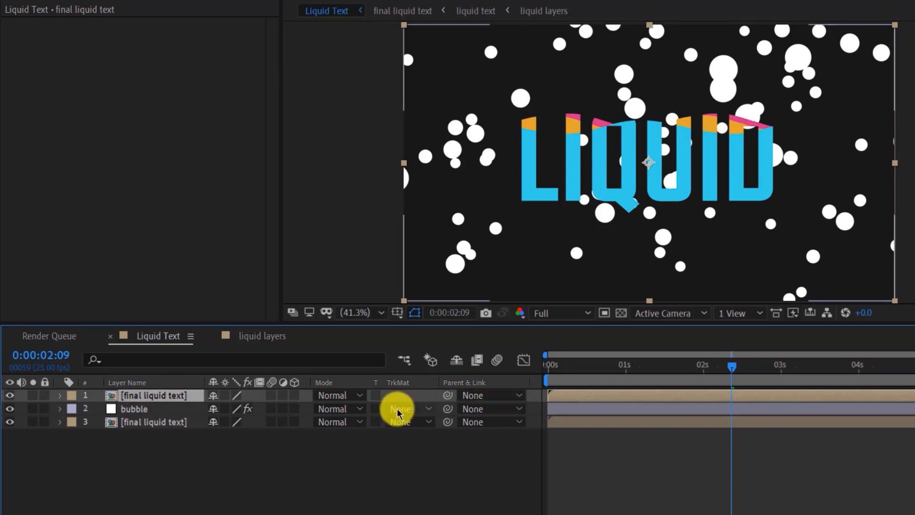
Step: Set the bubble layer's Track Matte to Alpha Matte under the copied text
{"action": "left_click", "coordinate": [402, 409]}
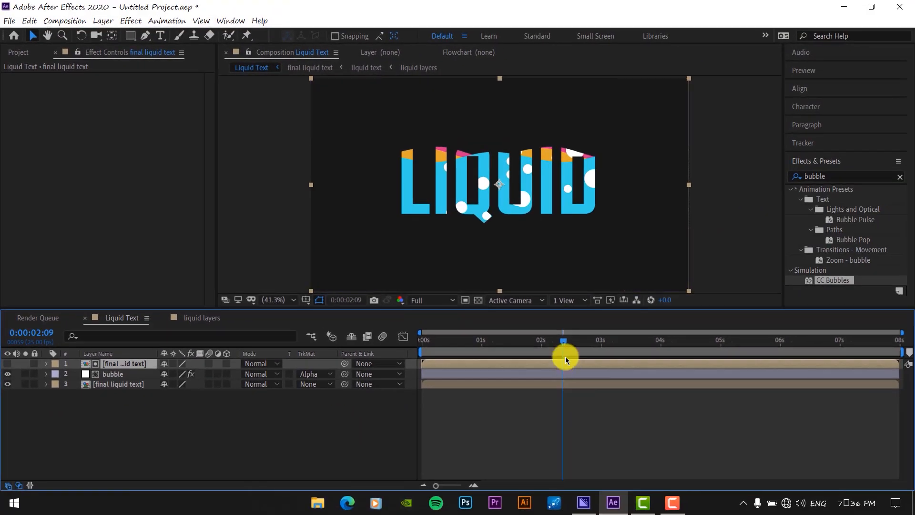
{"action": "left_click", "coordinate": [113, 373]}
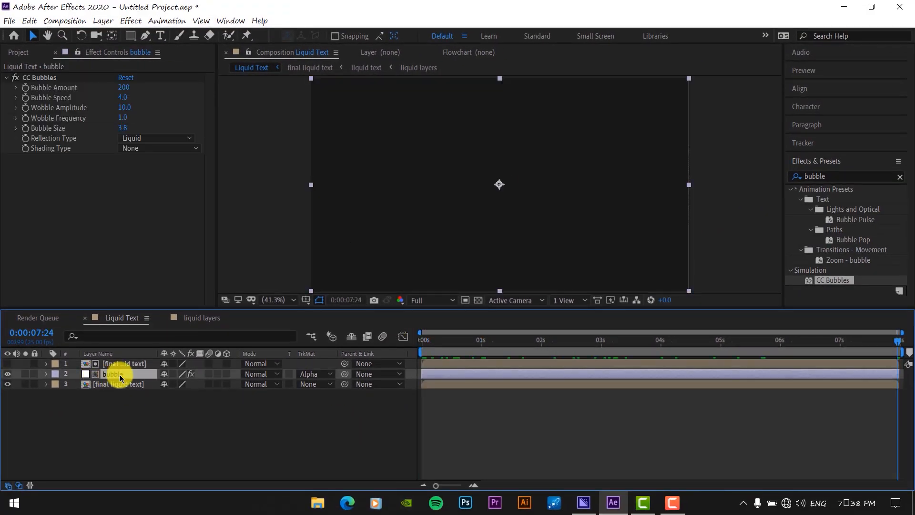
{"action": "left_click", "coordinate": [46, 374]}
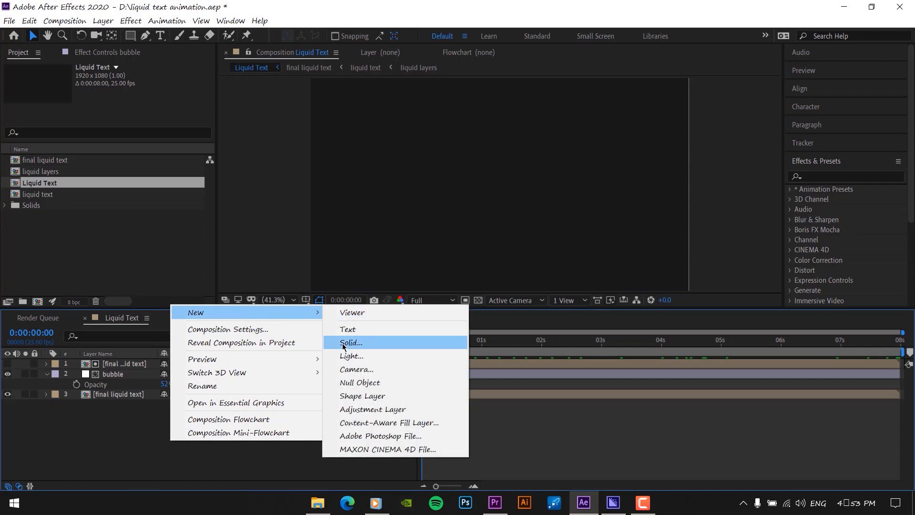
Step: Create a new solid layer named 'background' in the Liquid Text composition
{"action": "left_click", "coordinate": [351, 342]}
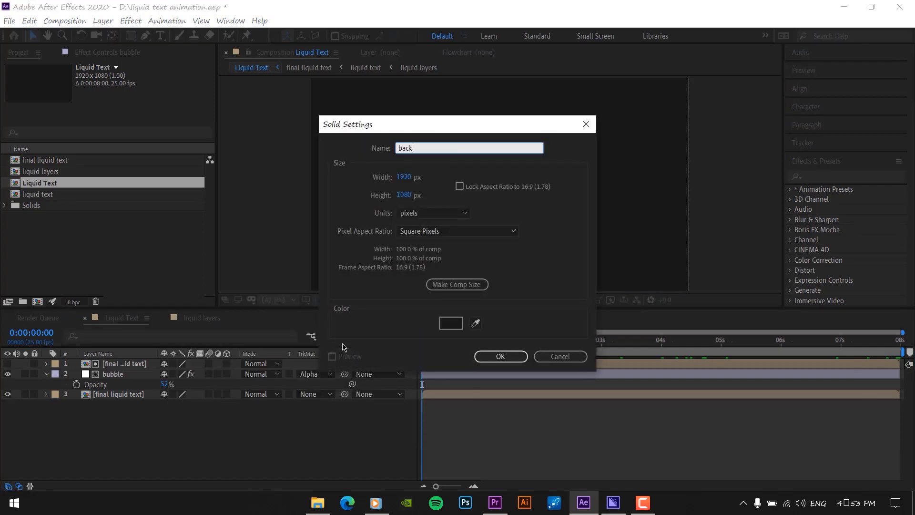
{"action": "type", "text": "ground"}
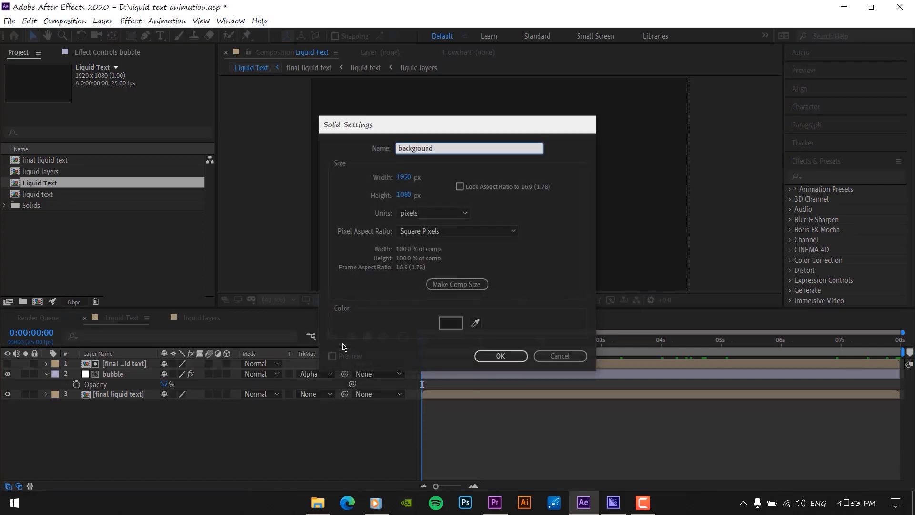
{"action": "left_click", "coordinate": [499, 356]}
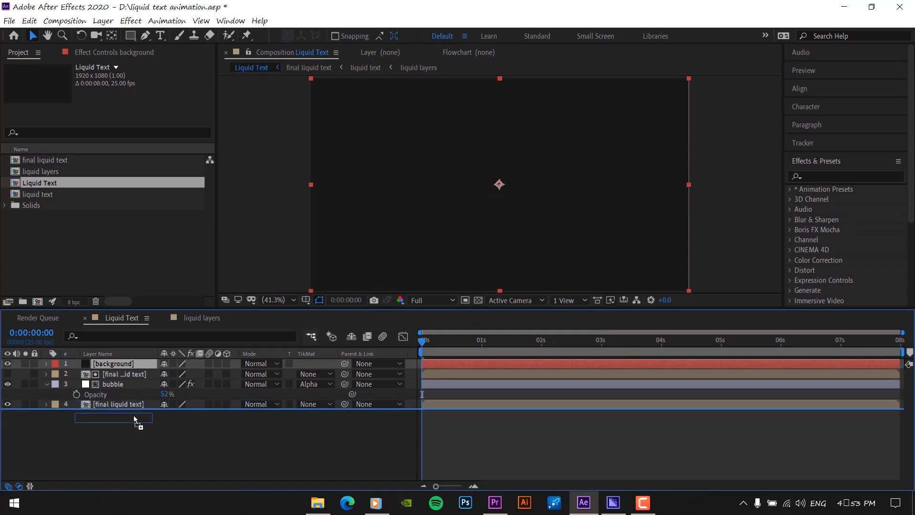